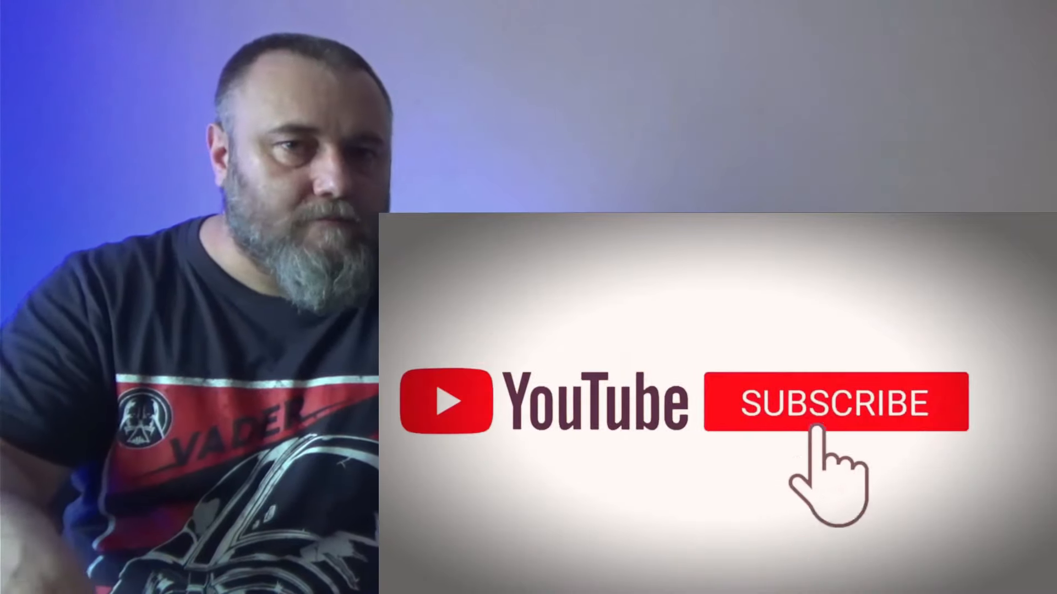
pyautogui.click(837, 402)
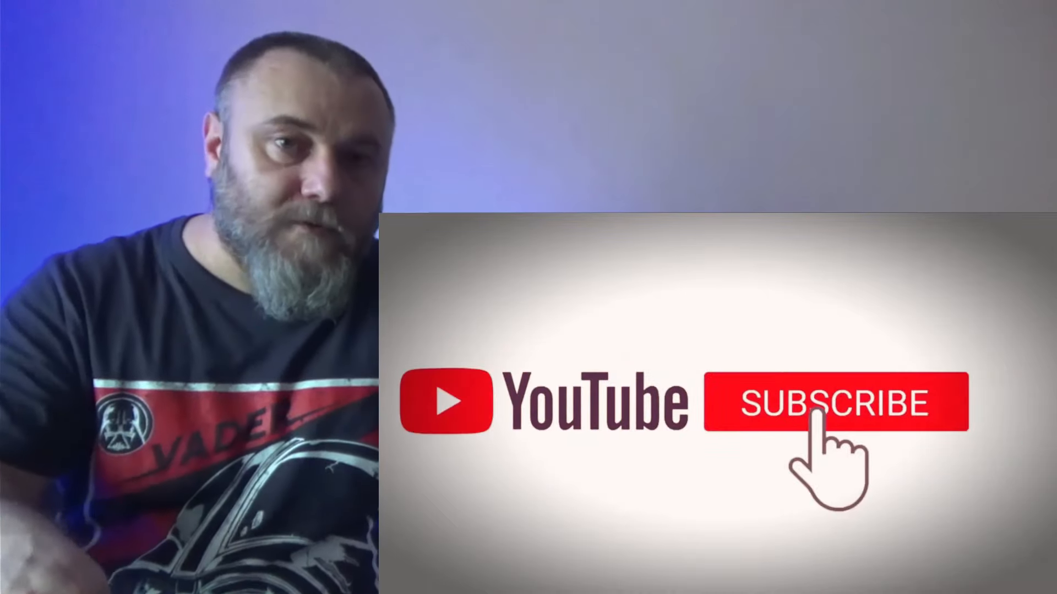
pyautogui.click(838, 403)
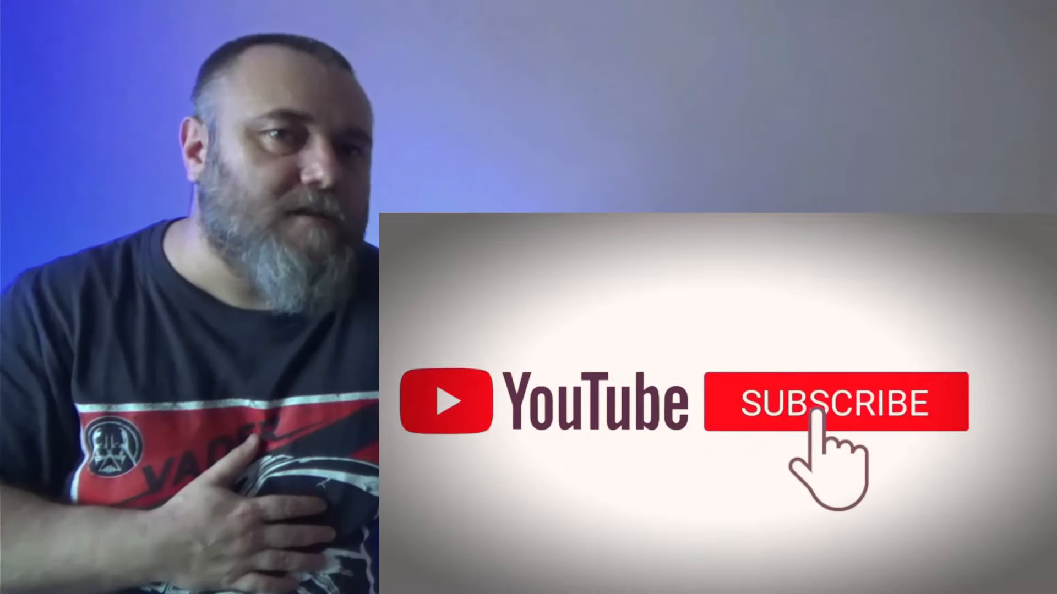
pyautogui.click(836, 403)
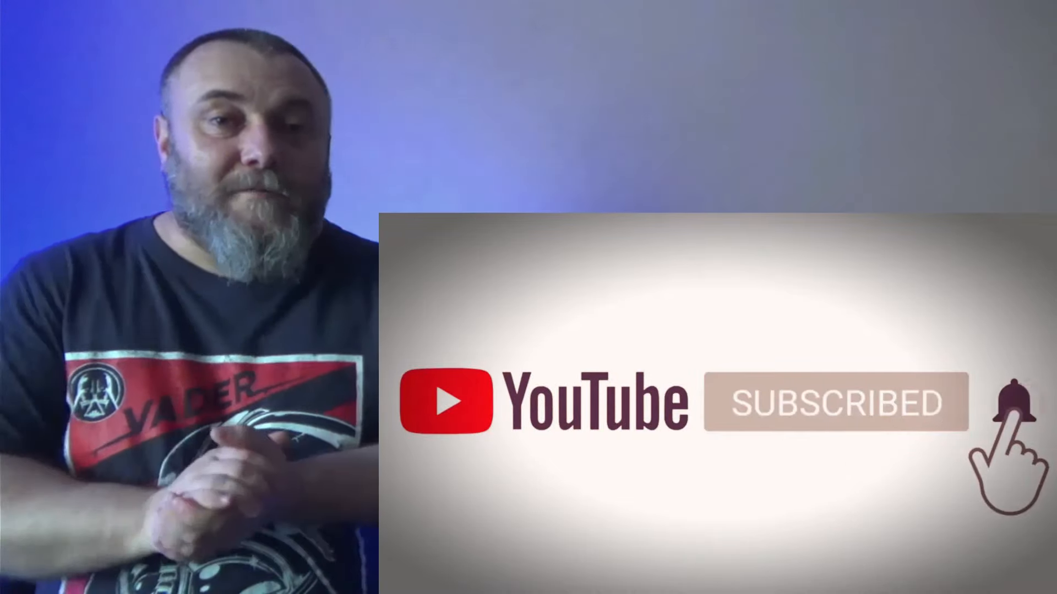